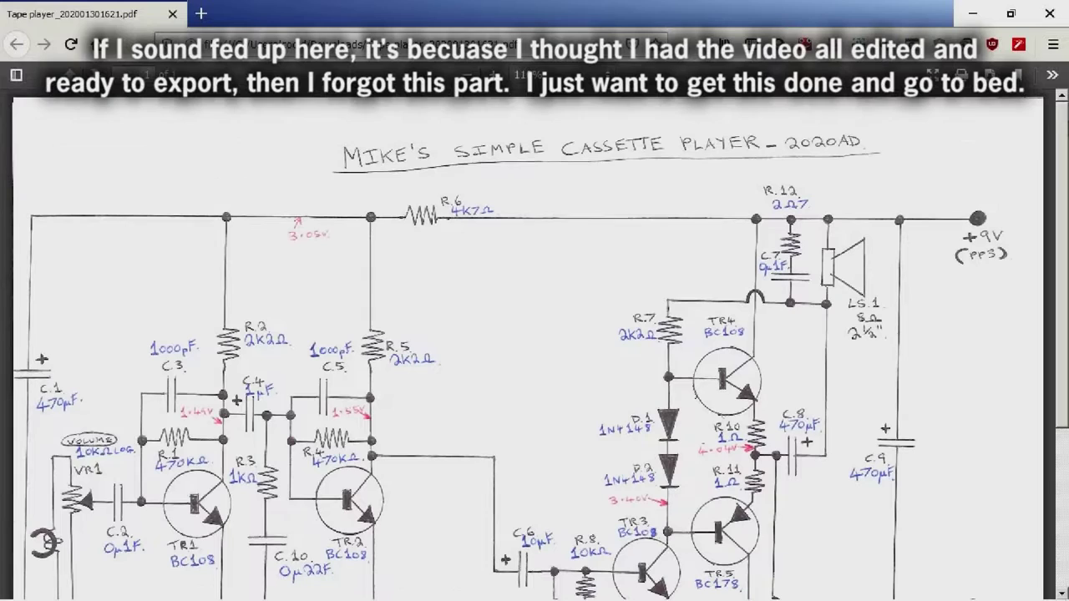
scroll(down, 3)
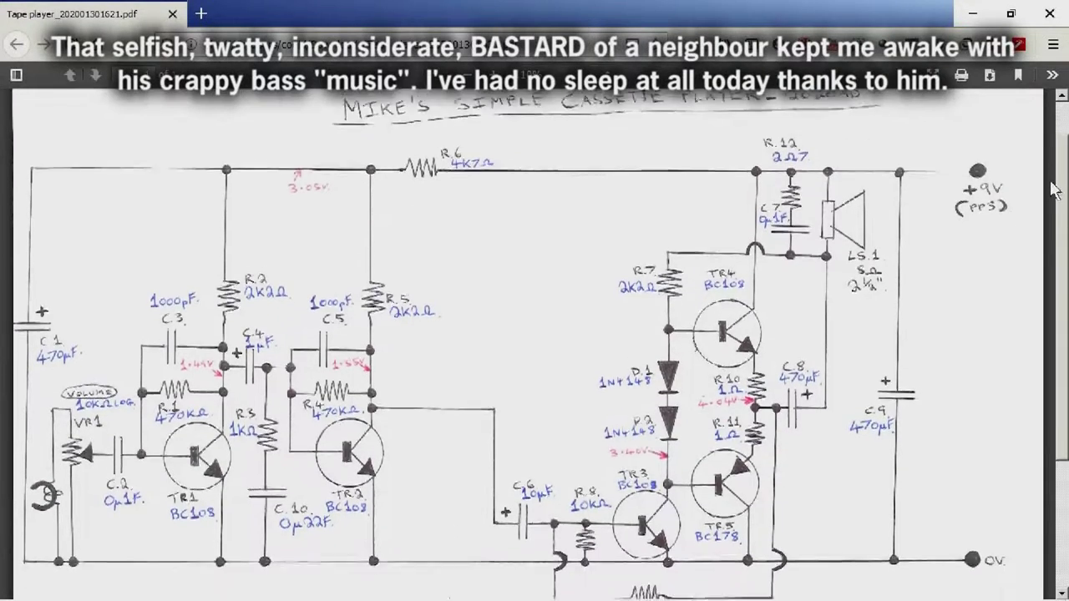
scroll(down, 3)
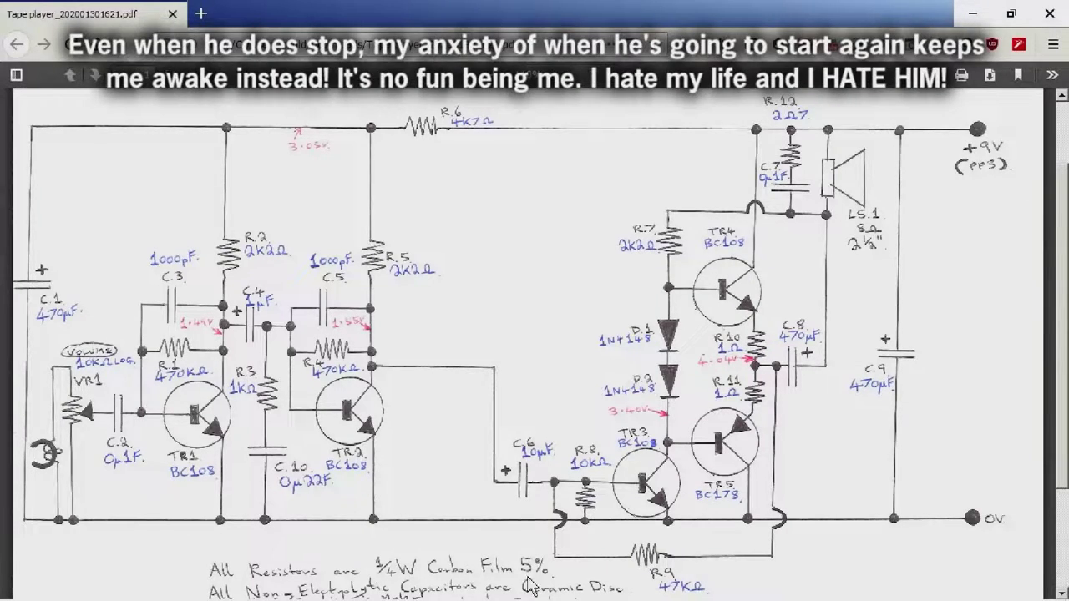
mouse_move(721, 331)
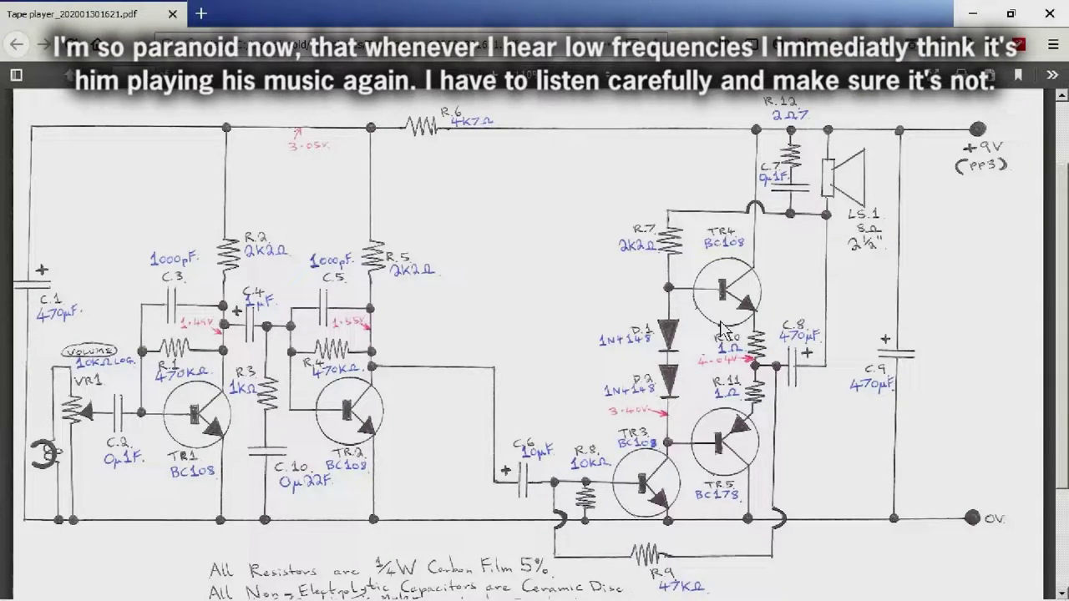
mouse_move(635, 431)
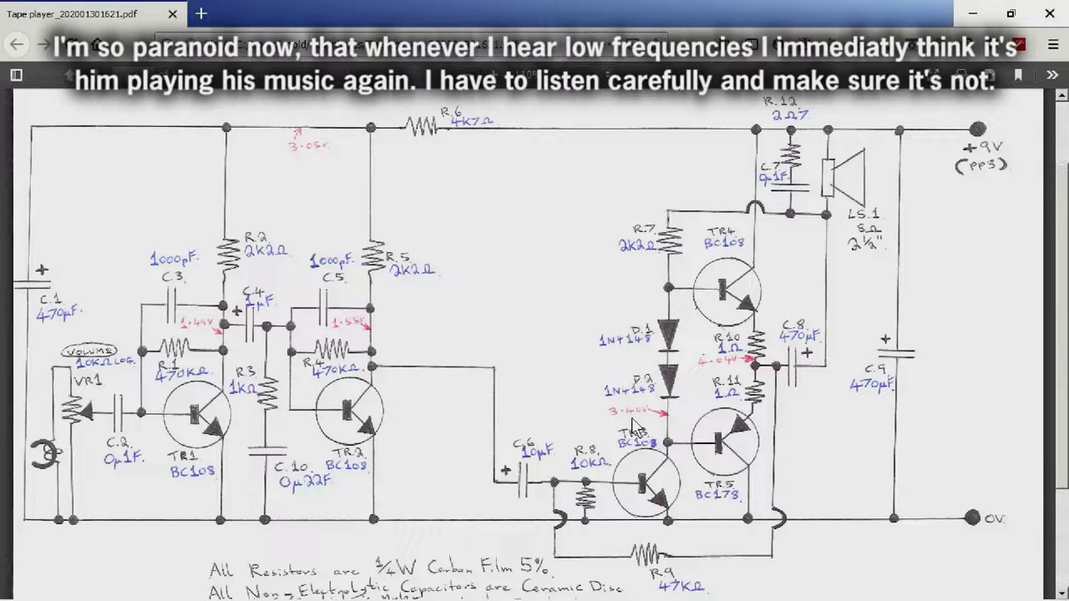
mouse_move(631, 401)
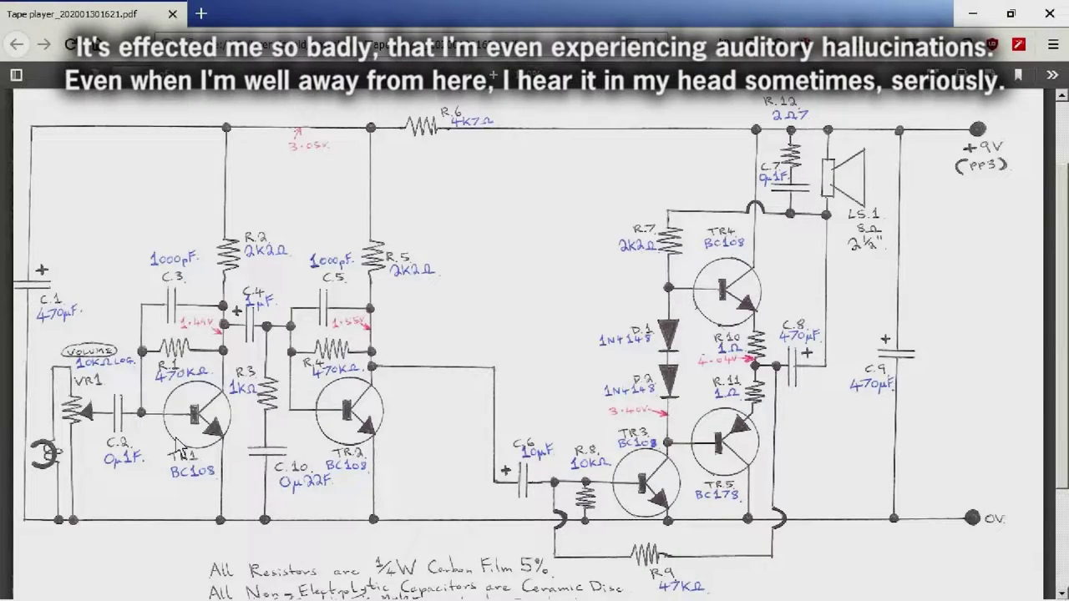
mouse_move(349, 341)
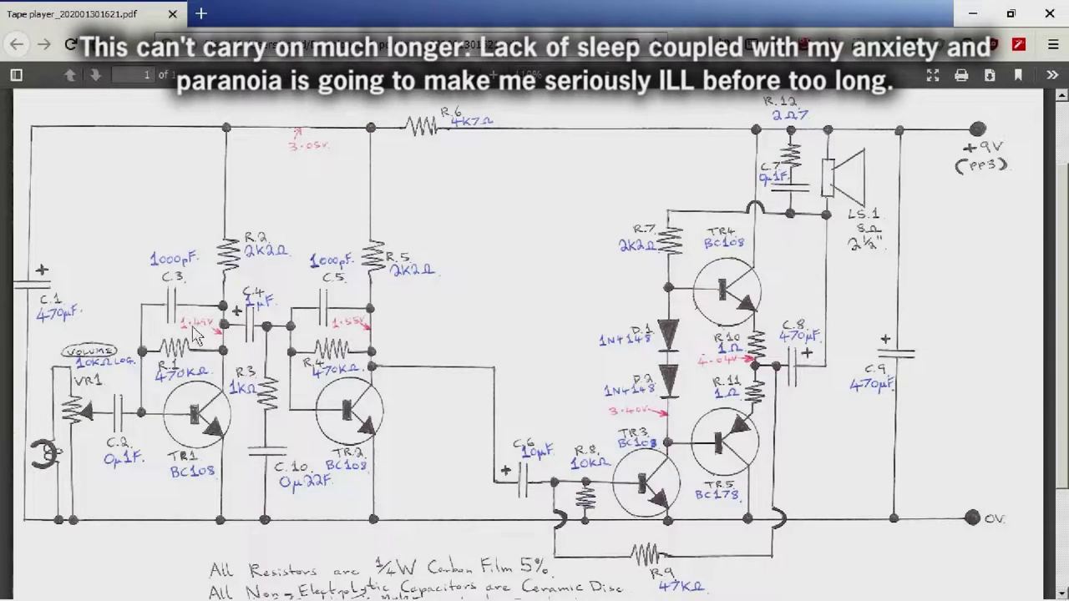
mouse_move(628, 351)
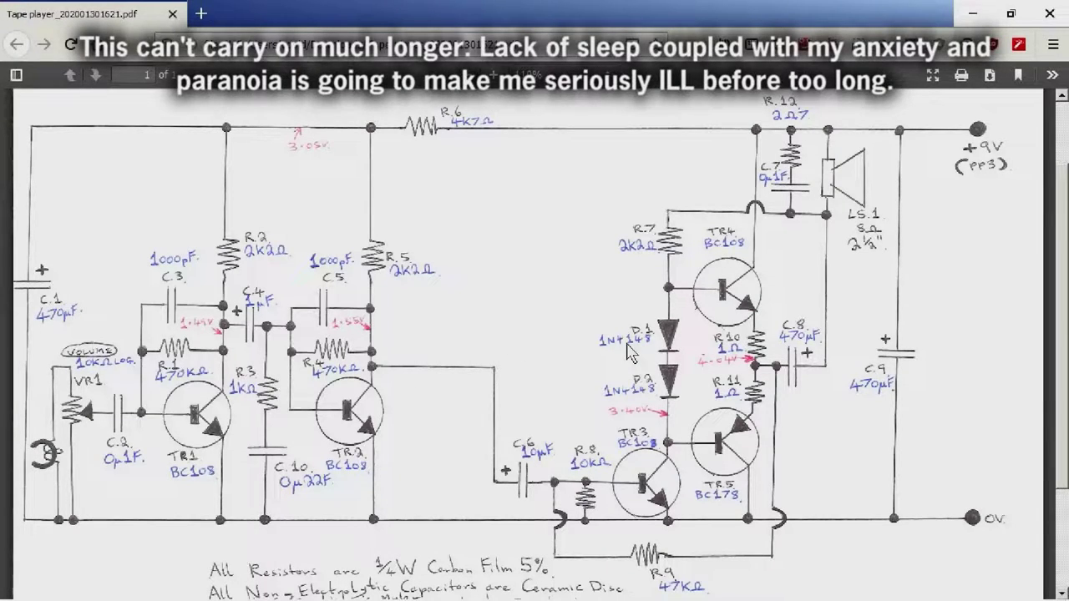